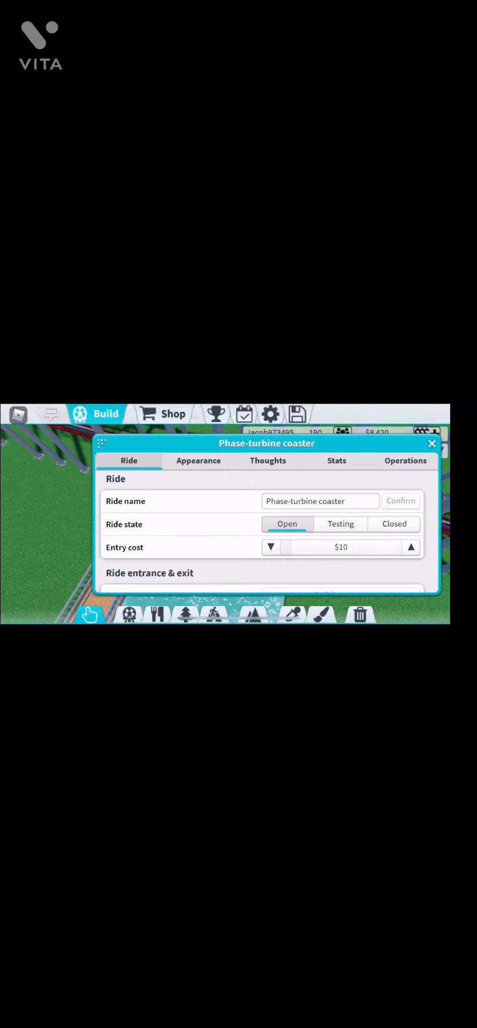
Set the Phase-turbine coaster's ride state to Closed, entry cost remaining $10
click(393, 523)
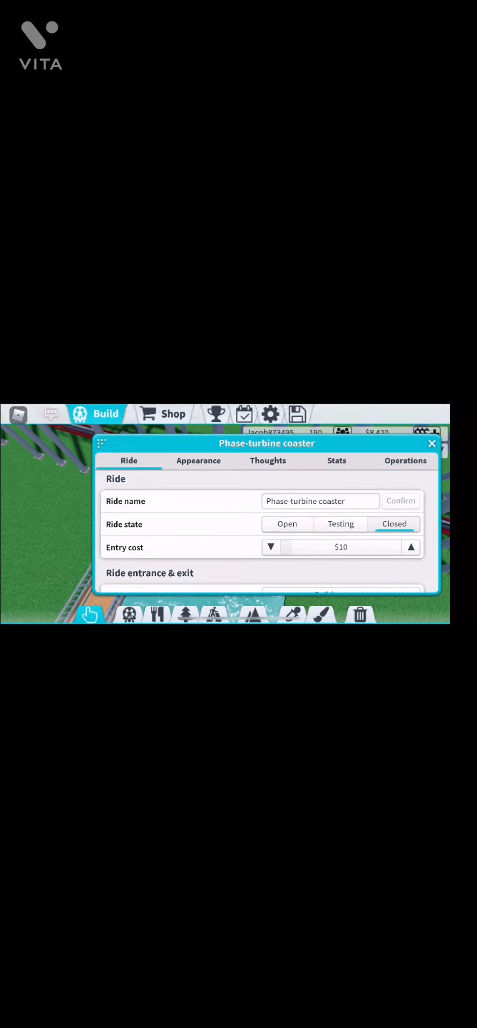